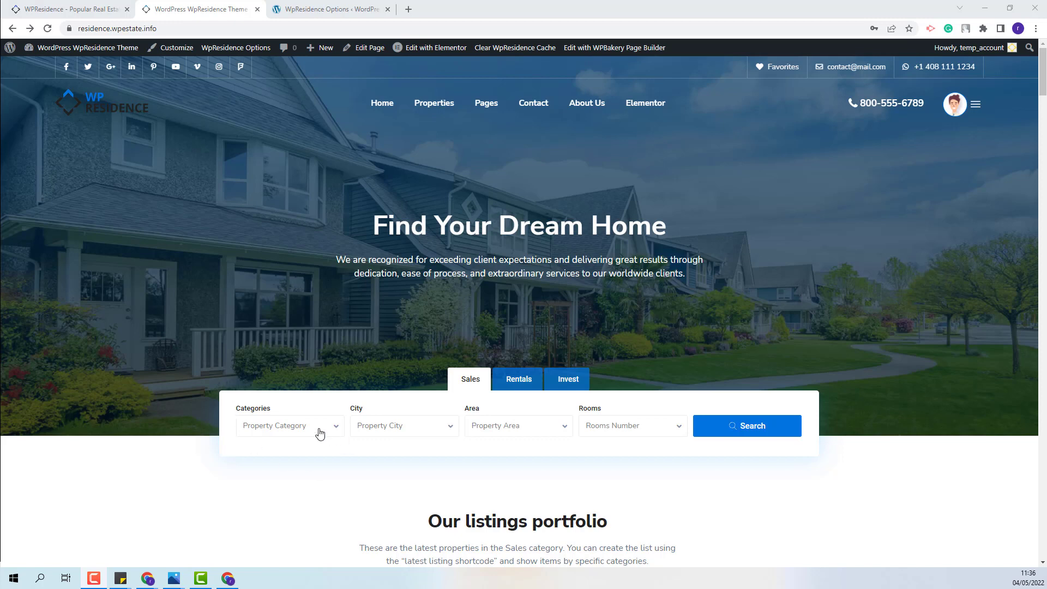
Search for Condos for sale in London and select the resulting search-parameters text
click(291, 425)
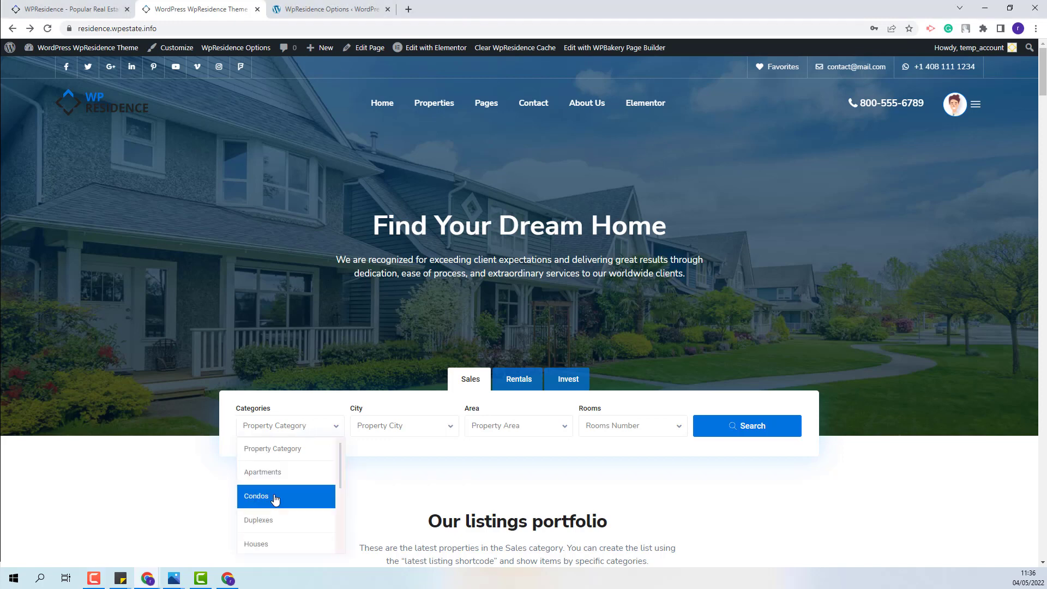
click(256, 497)
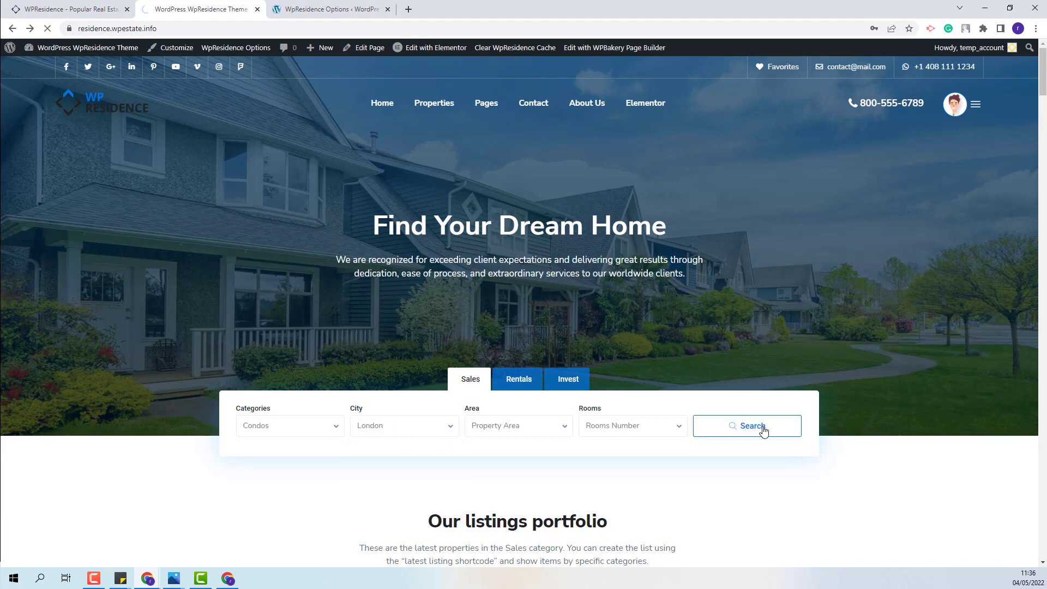
click(746, 425)
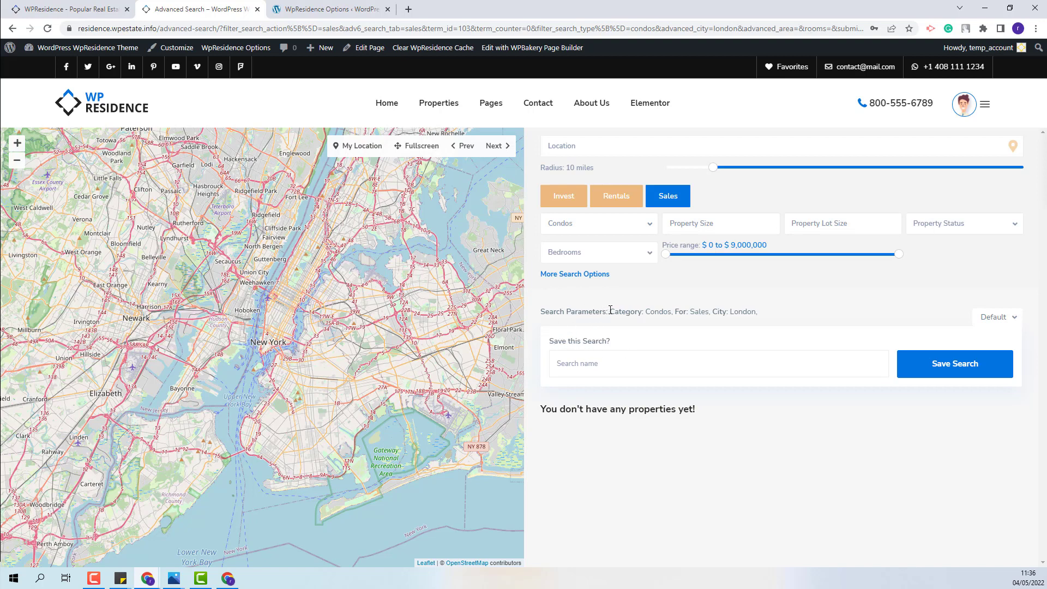
triple_click(681, 311)
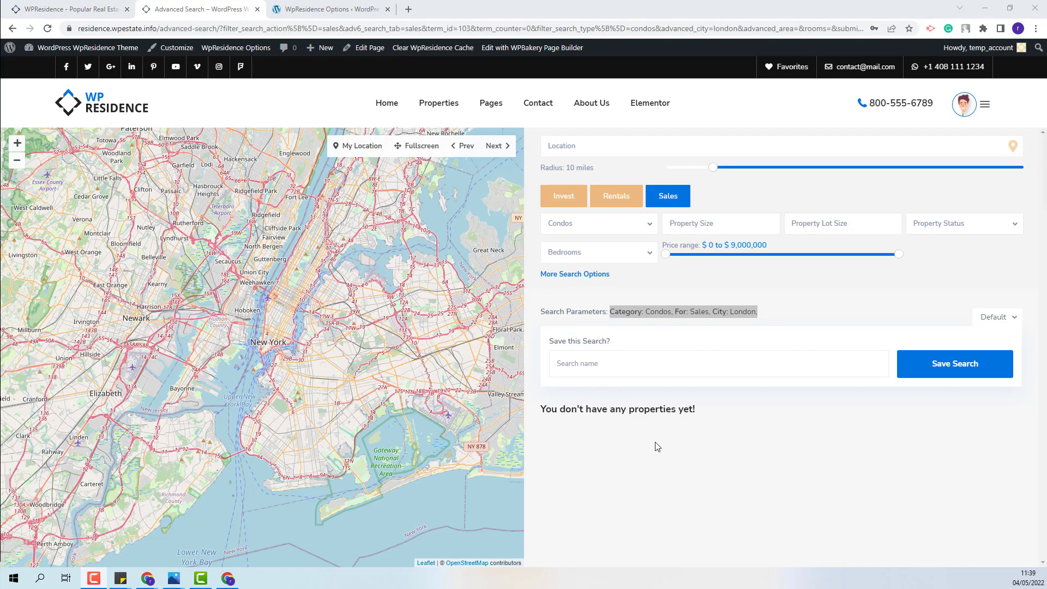
Reach Save Search Settings under Search in WpResidence Options, with the saved-search feature on
click(327, 9)
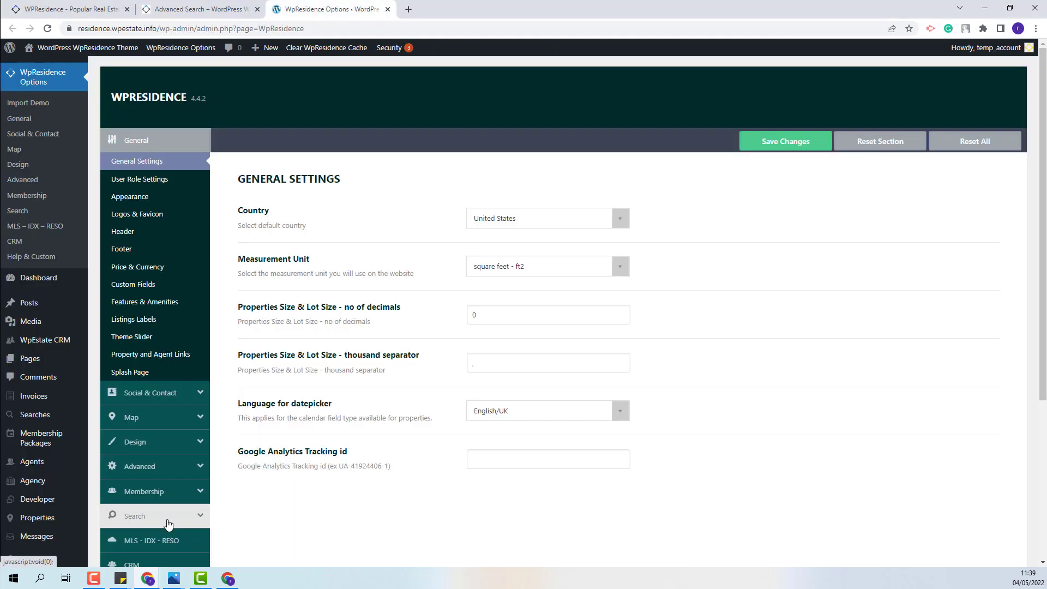
click(136, 516)
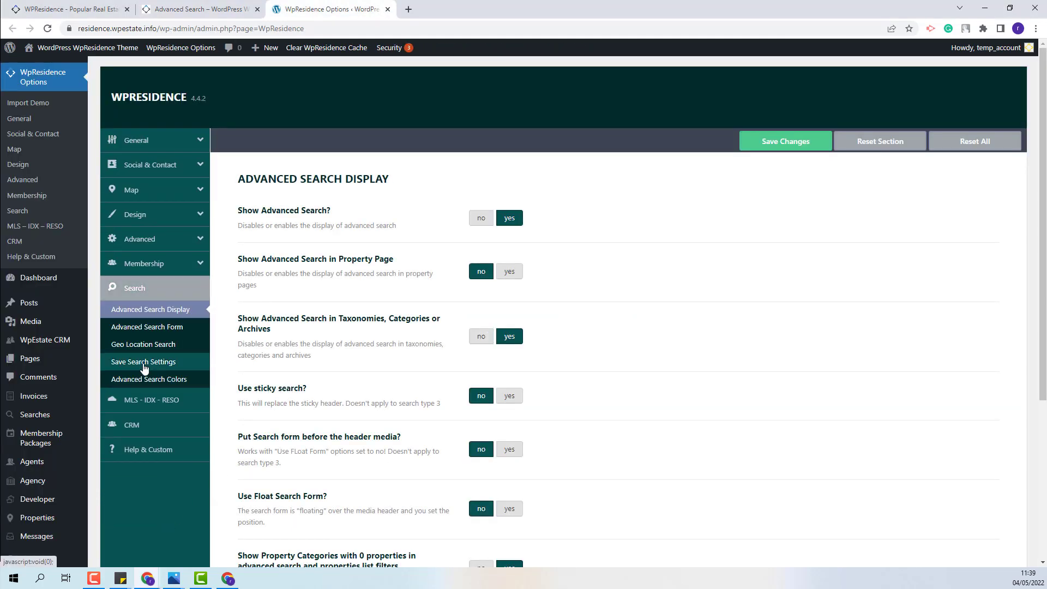
click(143, 361)
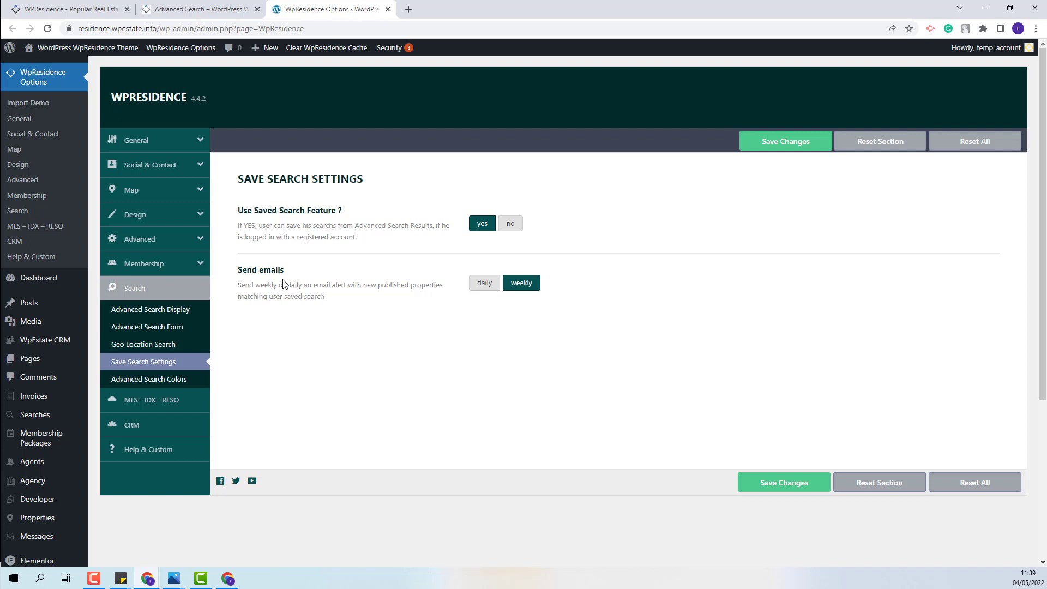
Switch saved-search email alerts to daily, then back to weekly
click(483, 282)
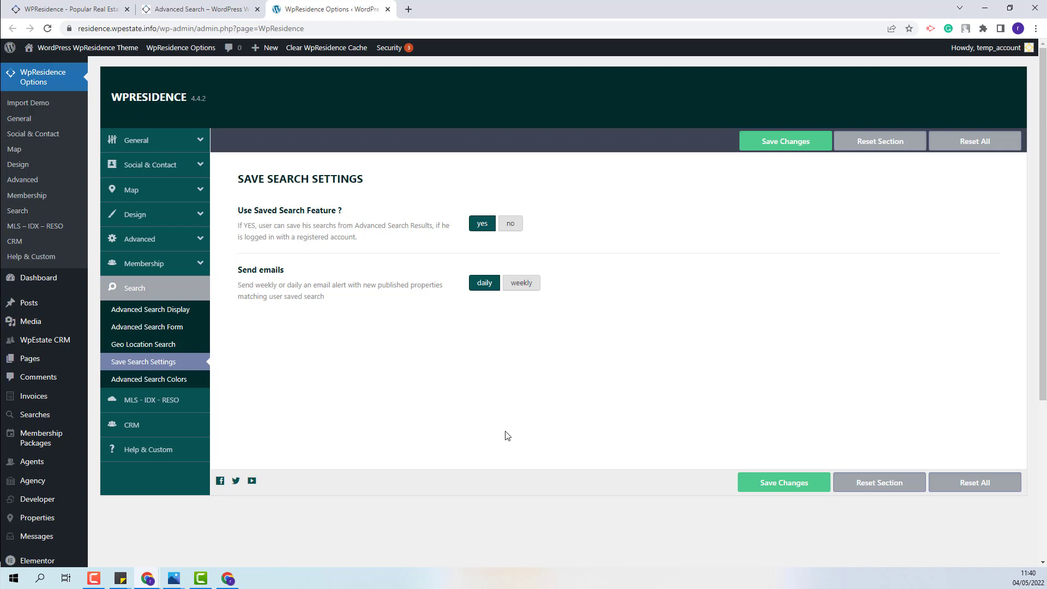
click(522, 282)
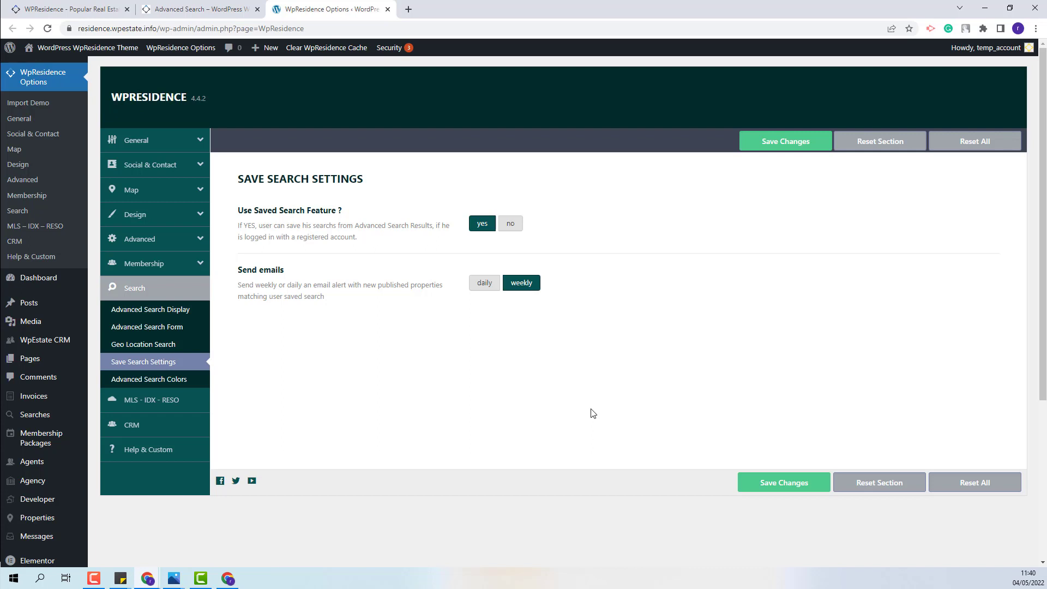
click(786, 141)
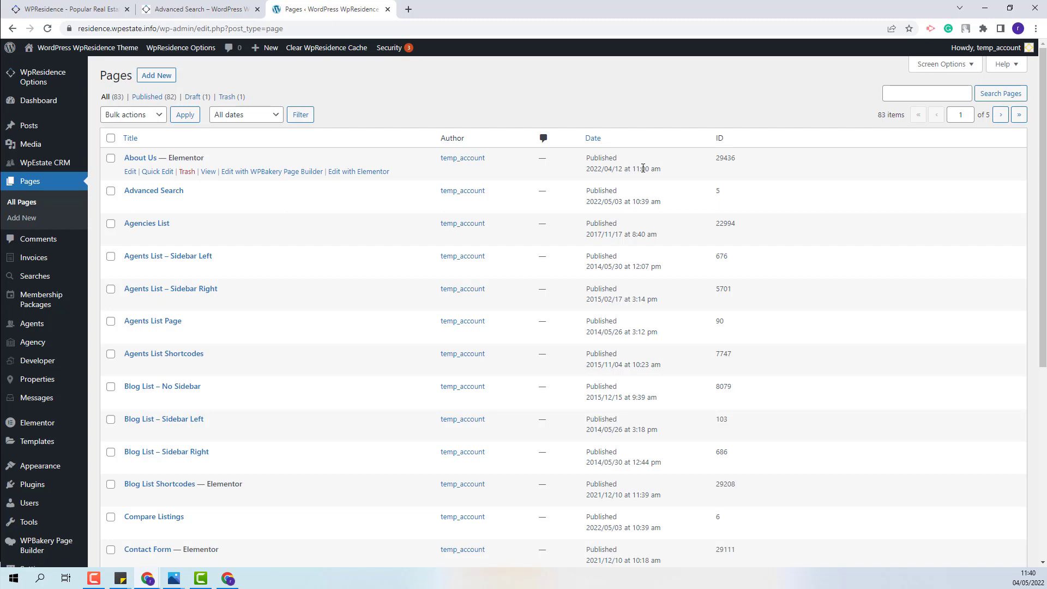
Show the second page of the Pages list containing Dashboard – Saved Searches
click(1001, 115)
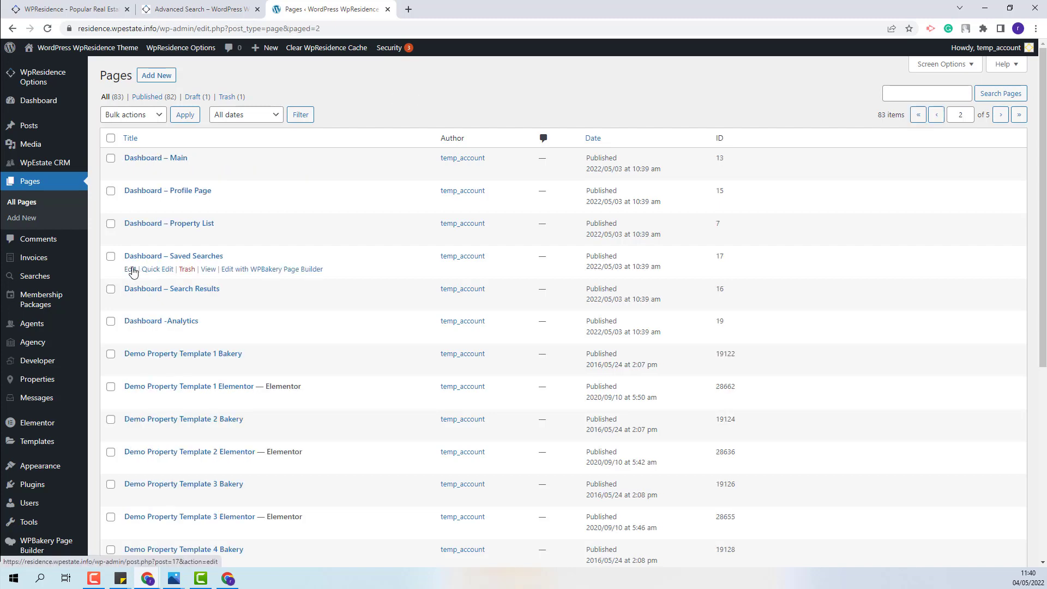
click(126, 270)
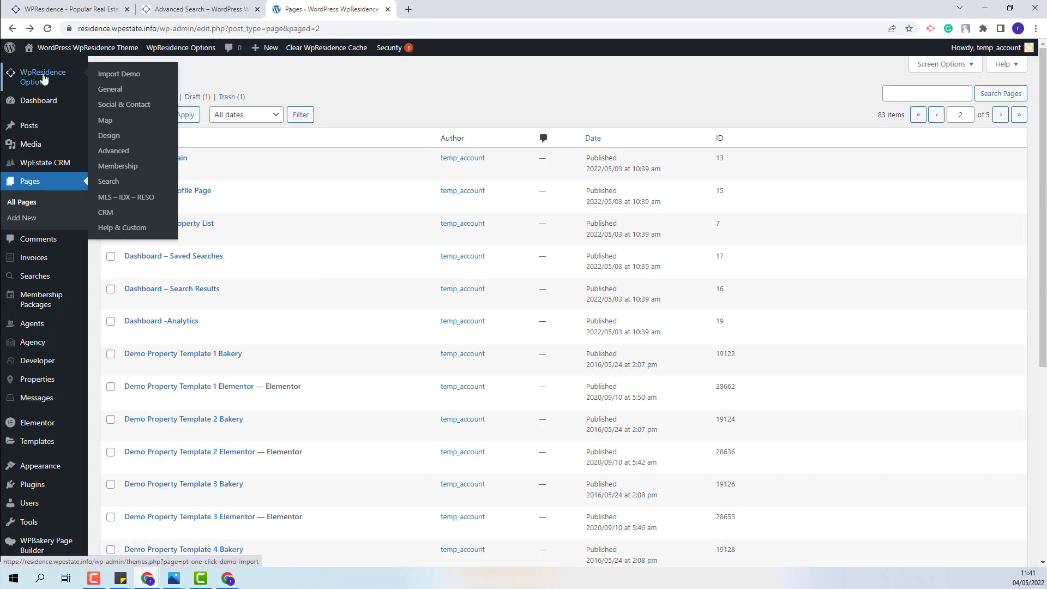
Review the Matching Submissions email subject and content under Advanced > Email Management, then return to the search results
click(114, 151)
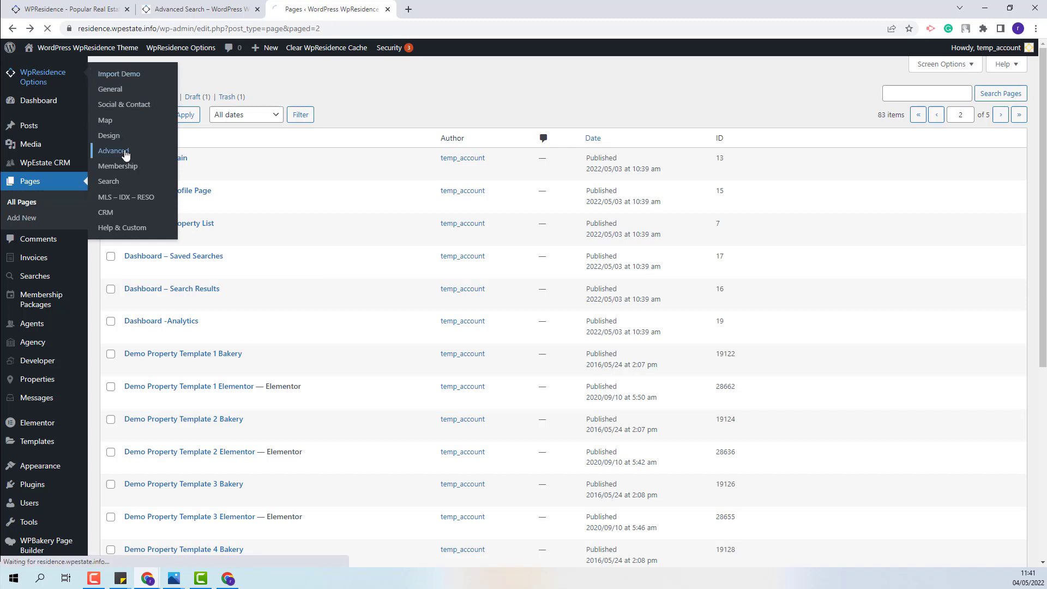
click(112, 150)
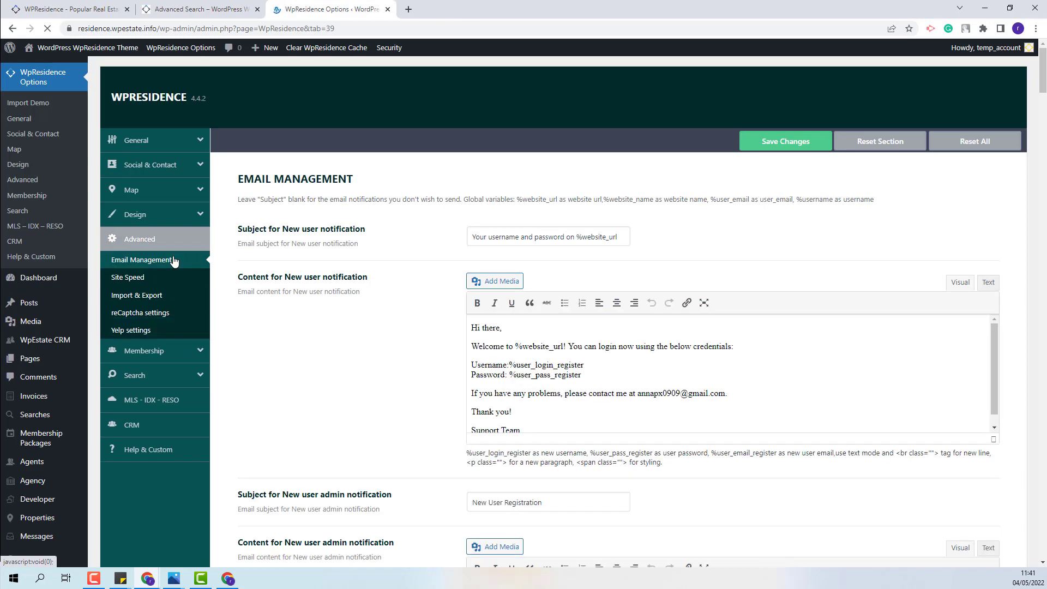
scroll(down, 3)
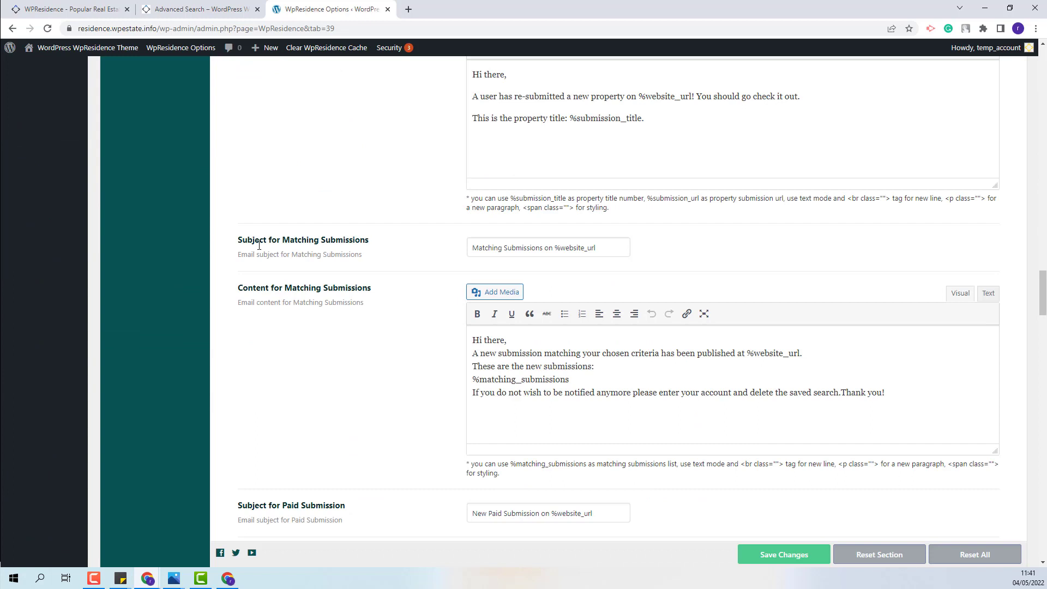
click(591, 392)
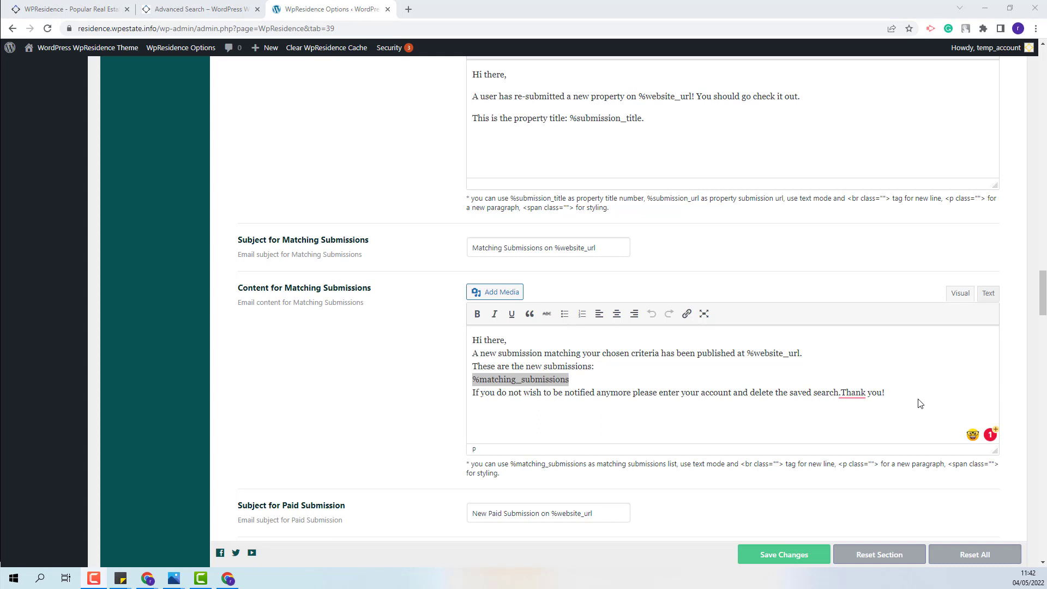
mouse_move(930, 368)
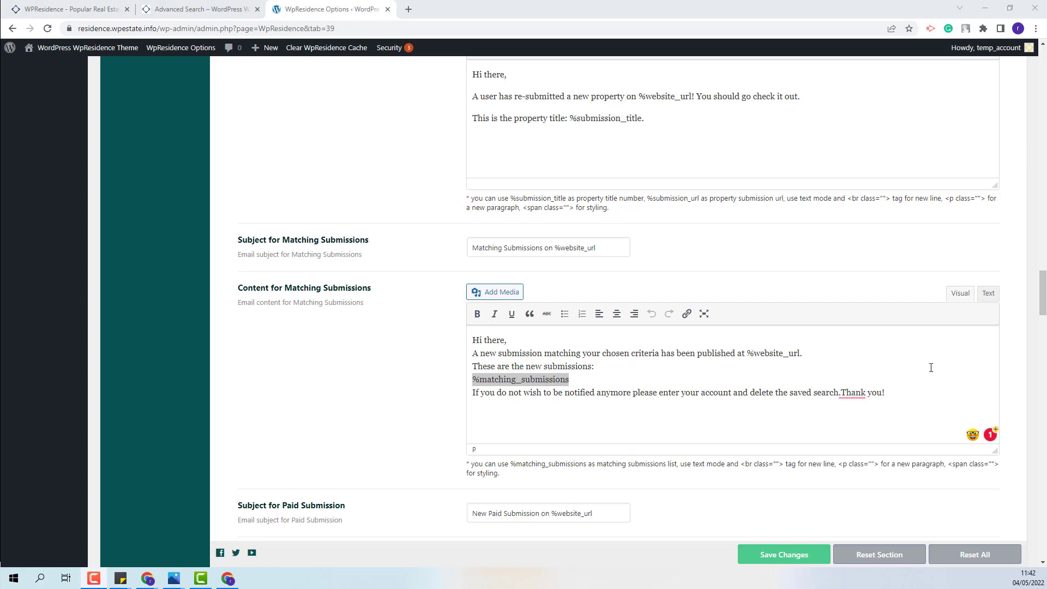
click(198, 9)
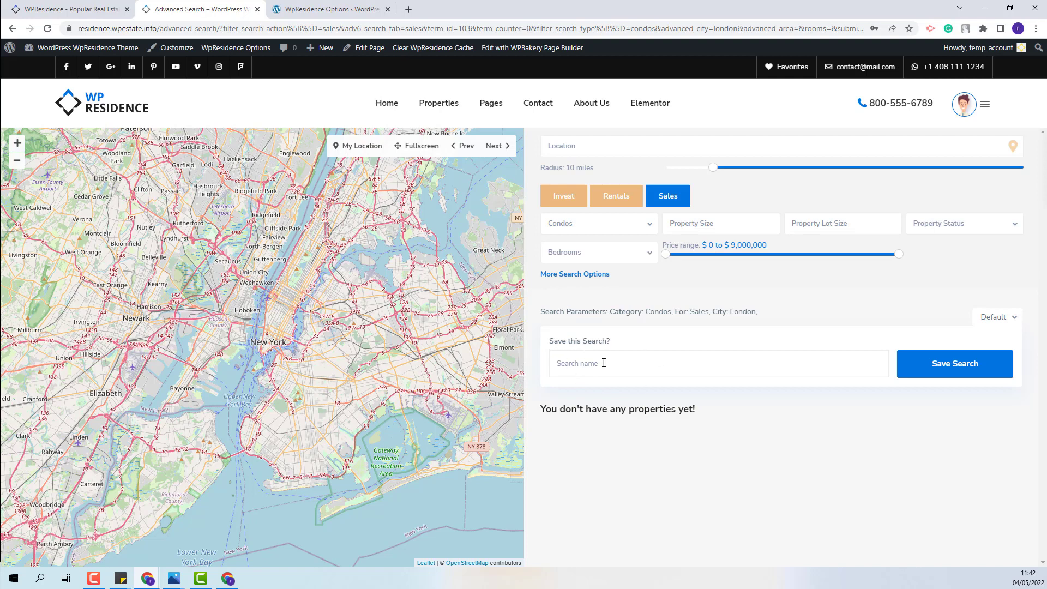
Save the Condos in London search under the name 'Condos'
click(954, 363)
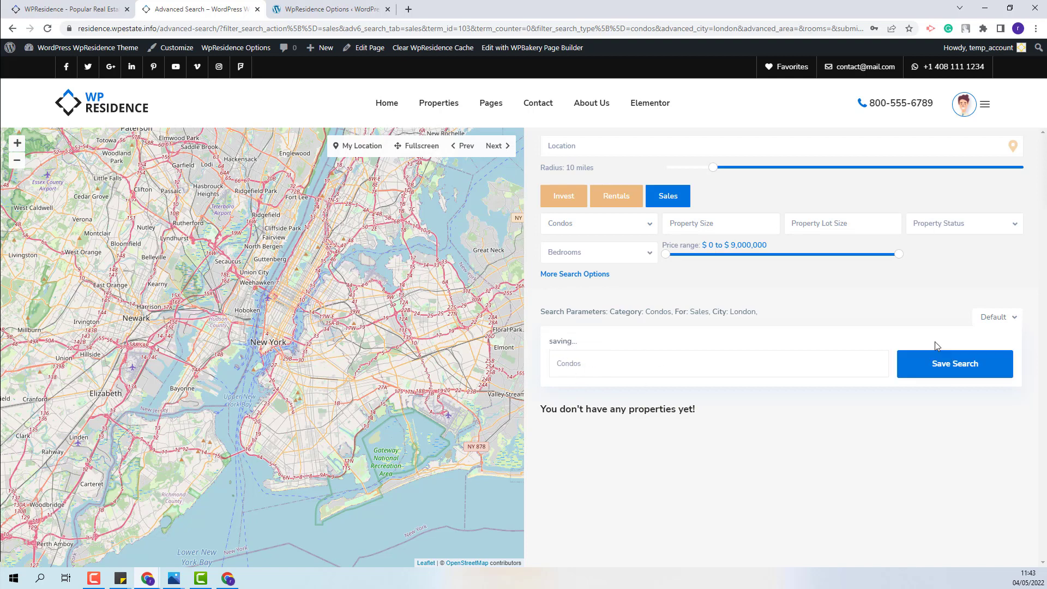
click(955, 363)
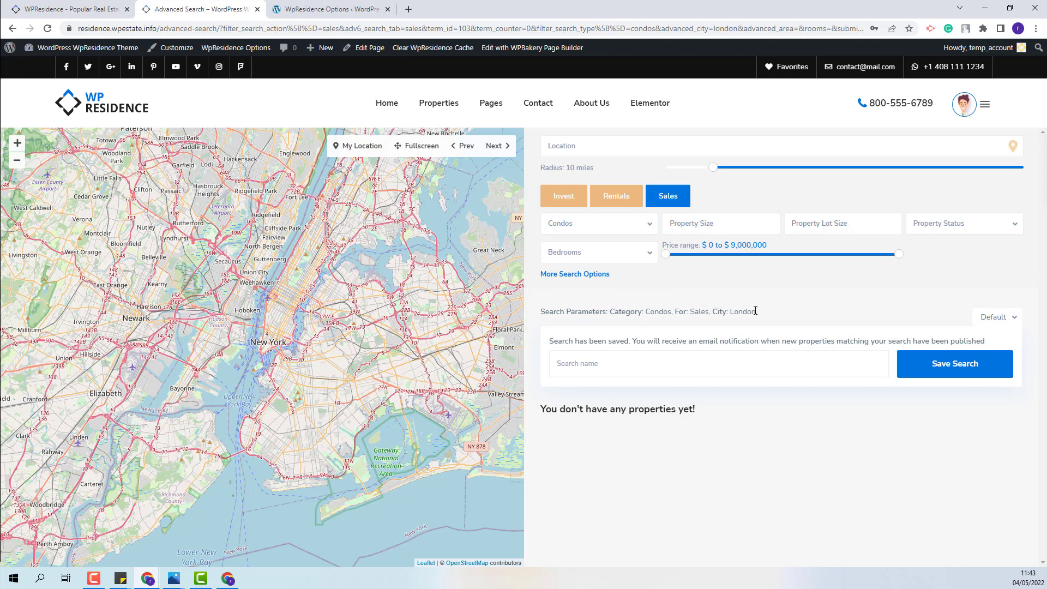
mouse_move(969, 113)
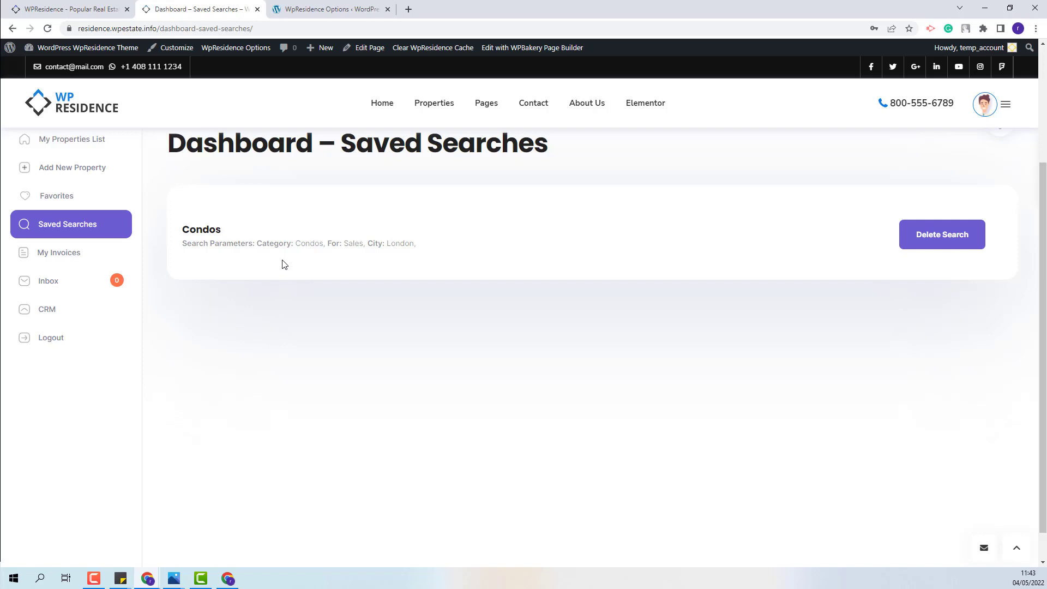
mouse_move(226, 284)
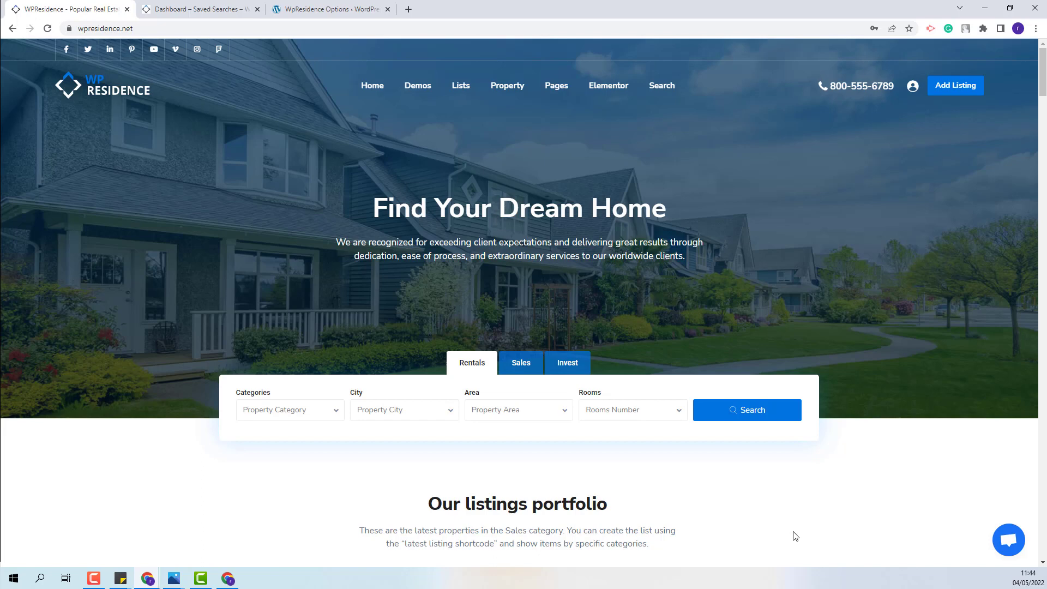
mouse_move(521, 445)
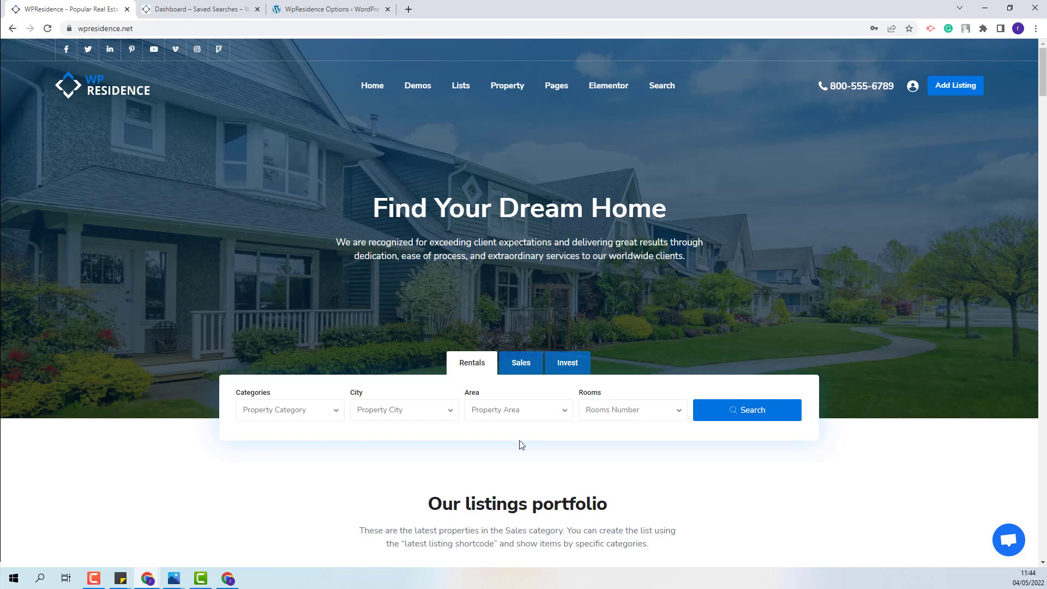